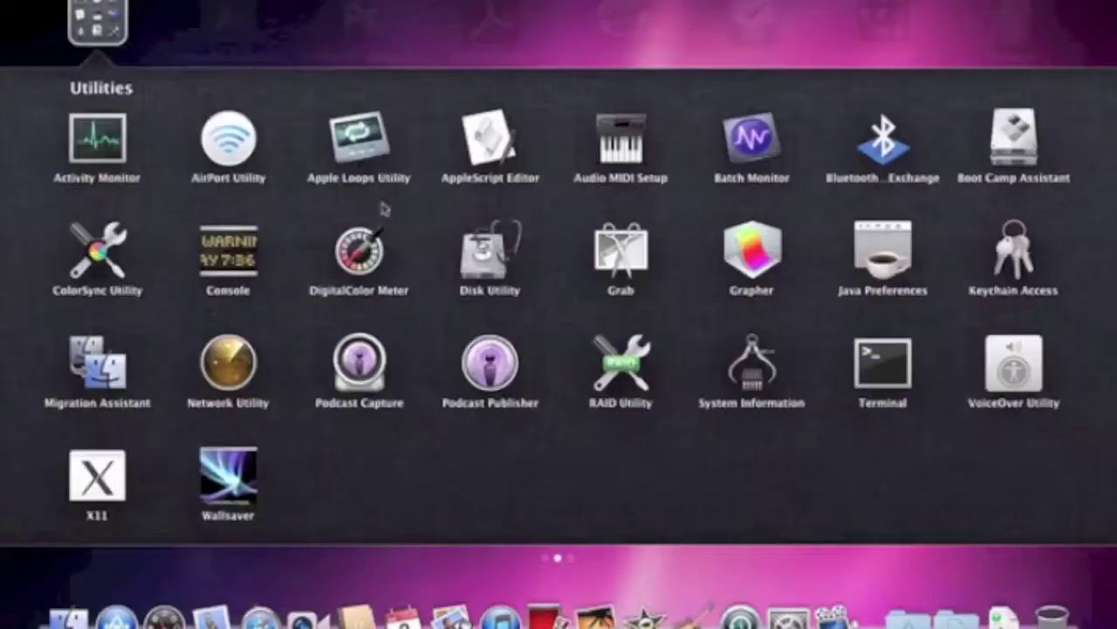
In Disk Utility, create a 40.43 GB Macintosh HD 2 partition and confirm it.
double_click(489, 253)
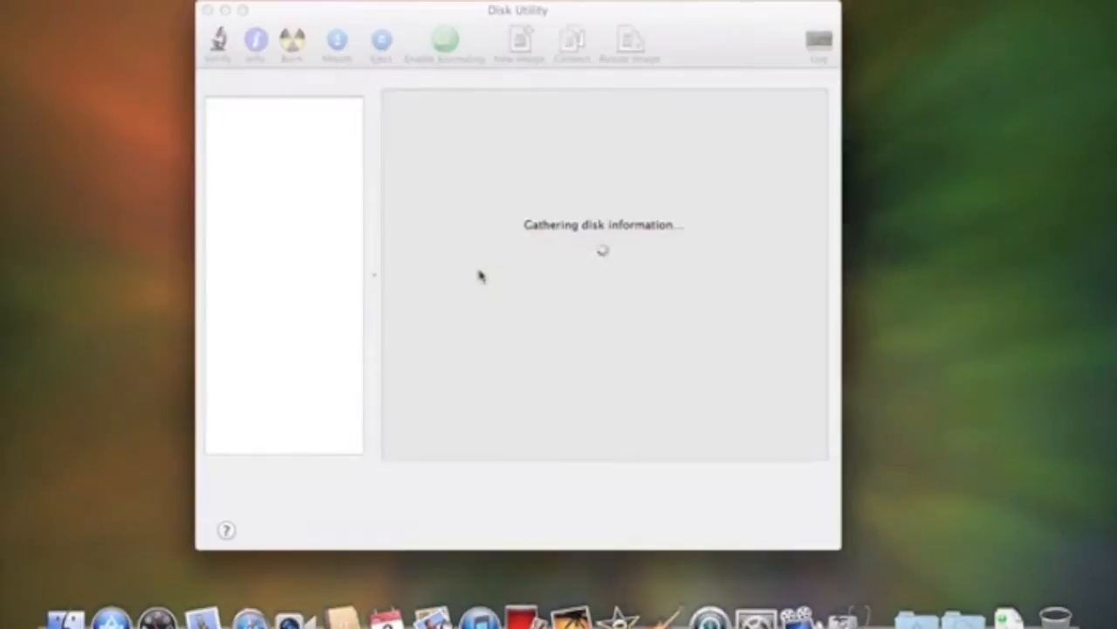
mouse_move(266, 103)
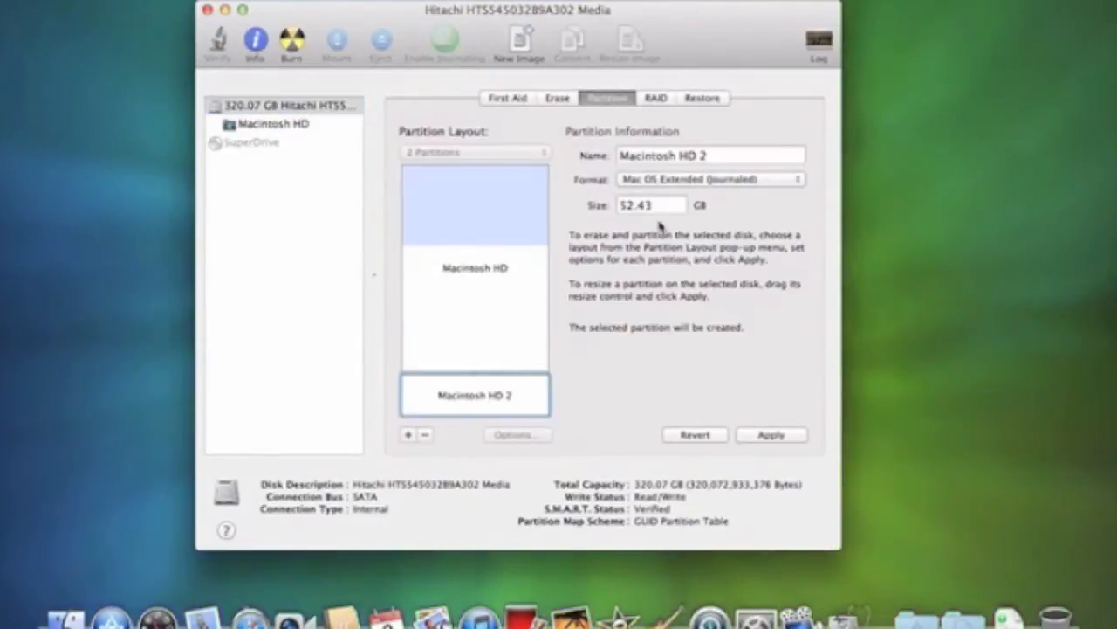
type("40.43")
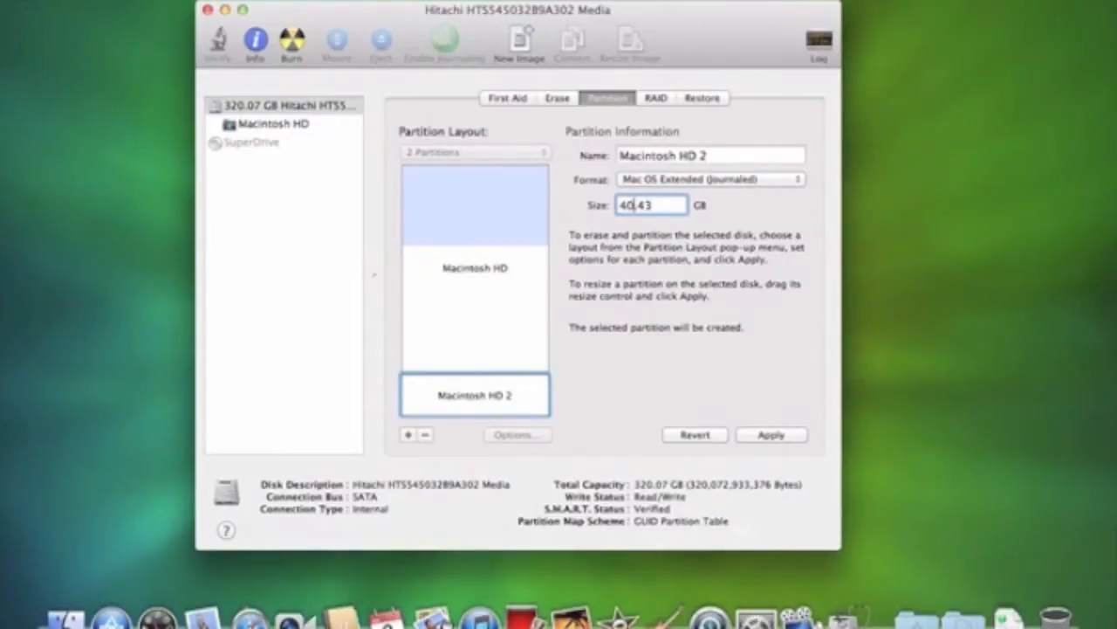
left_click(771, 434)
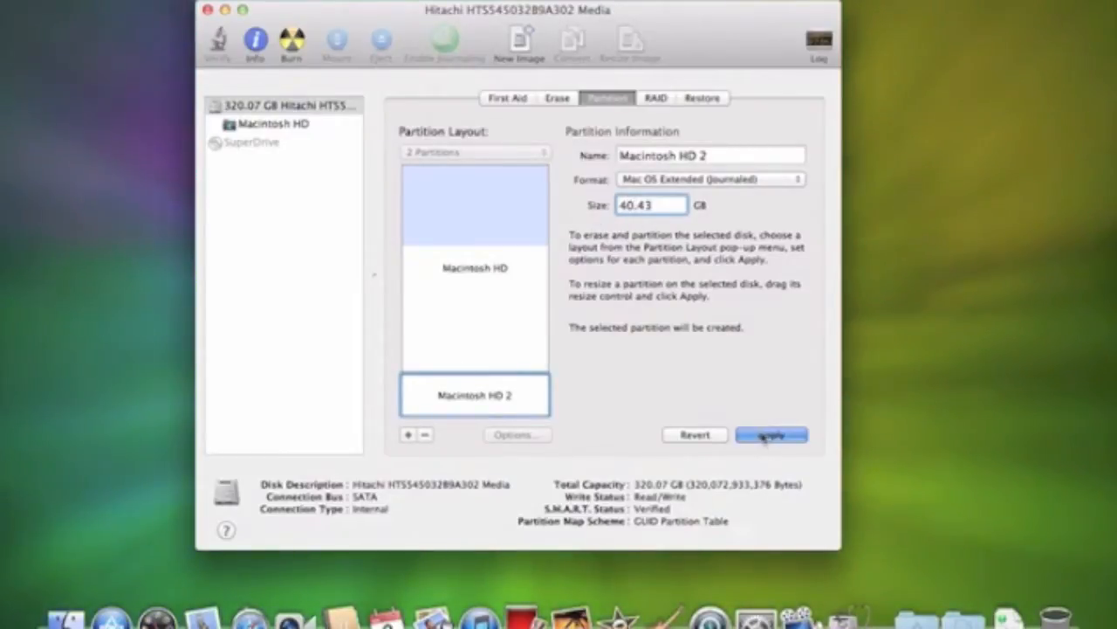
left_click(773, 434)
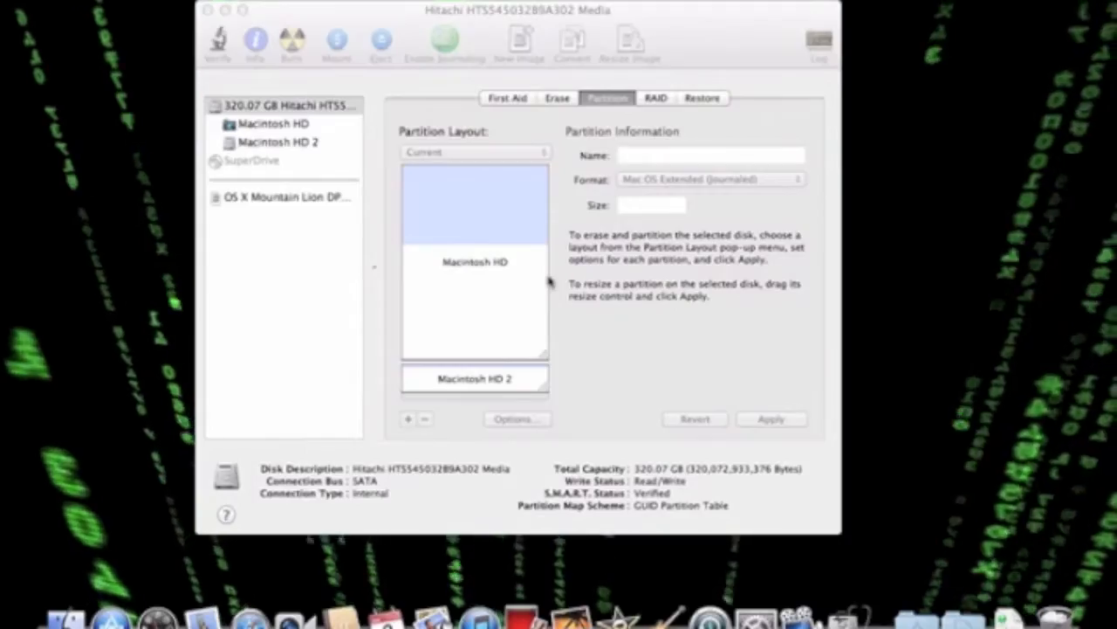
mouse_move(444, 247)
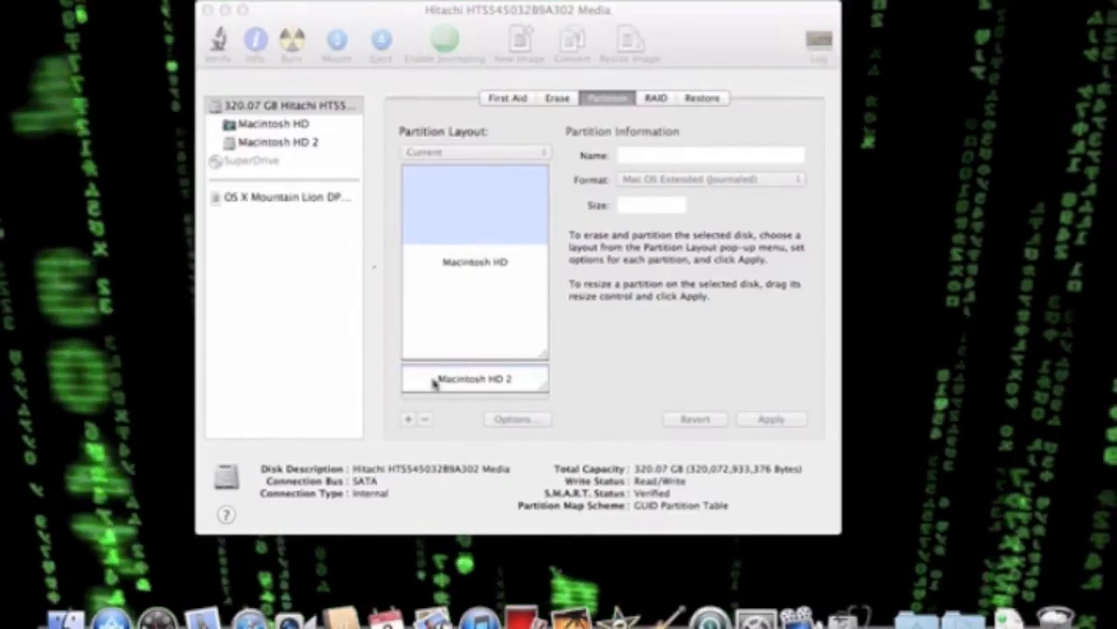
left_click(474, 380)
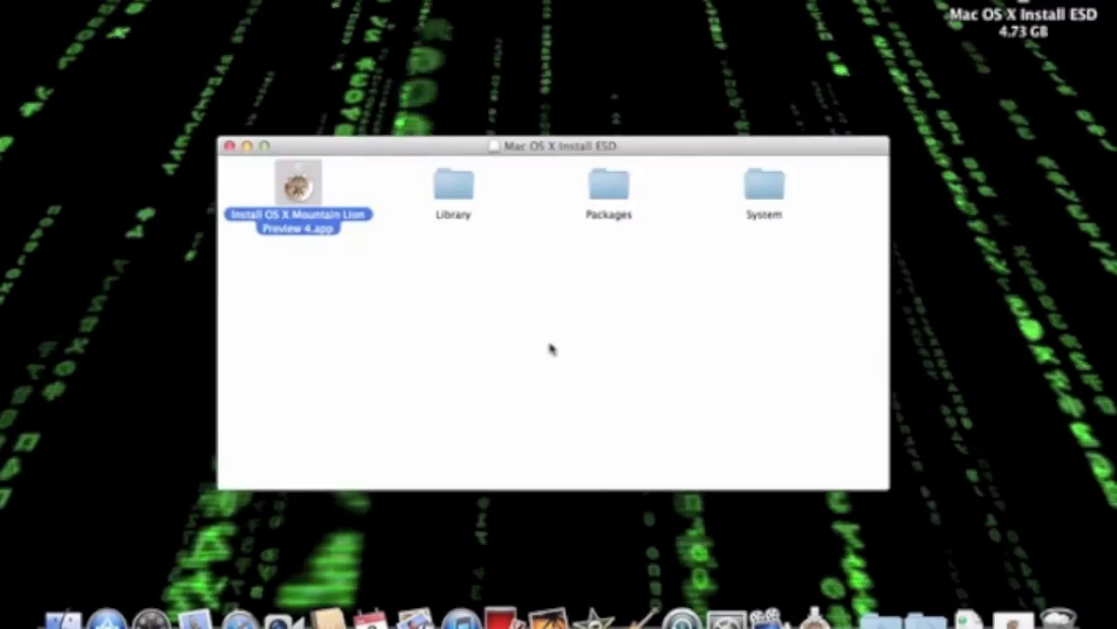
mouse_move(232, 230)
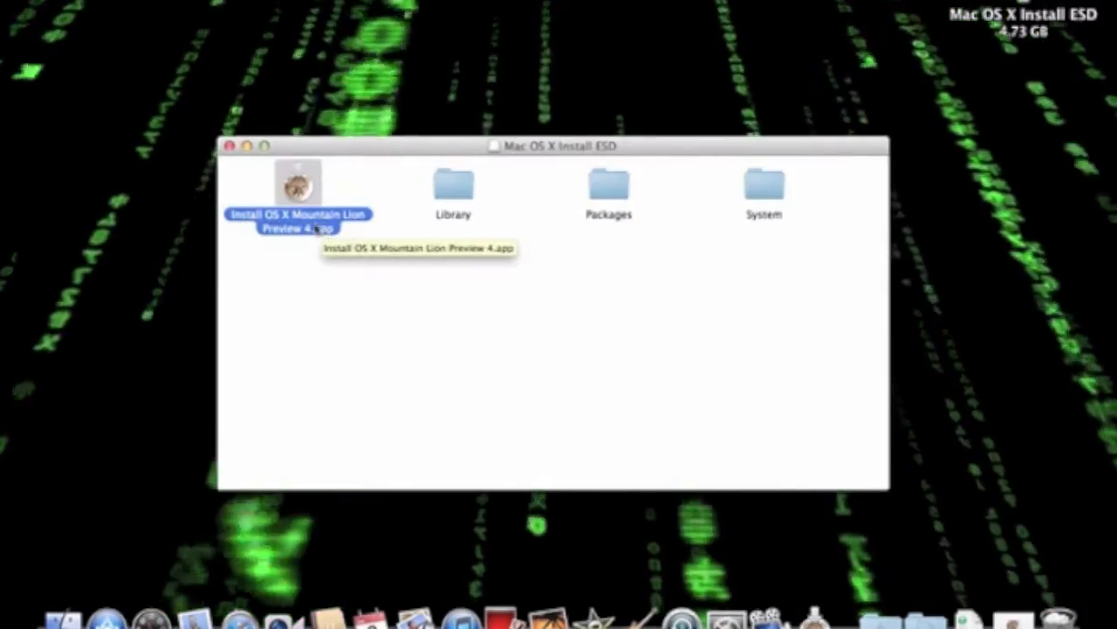
Launch Install OS X Mountain Lion Preview 4.app from the Mac OS X Install ESD volume.
double_click(297, 183)
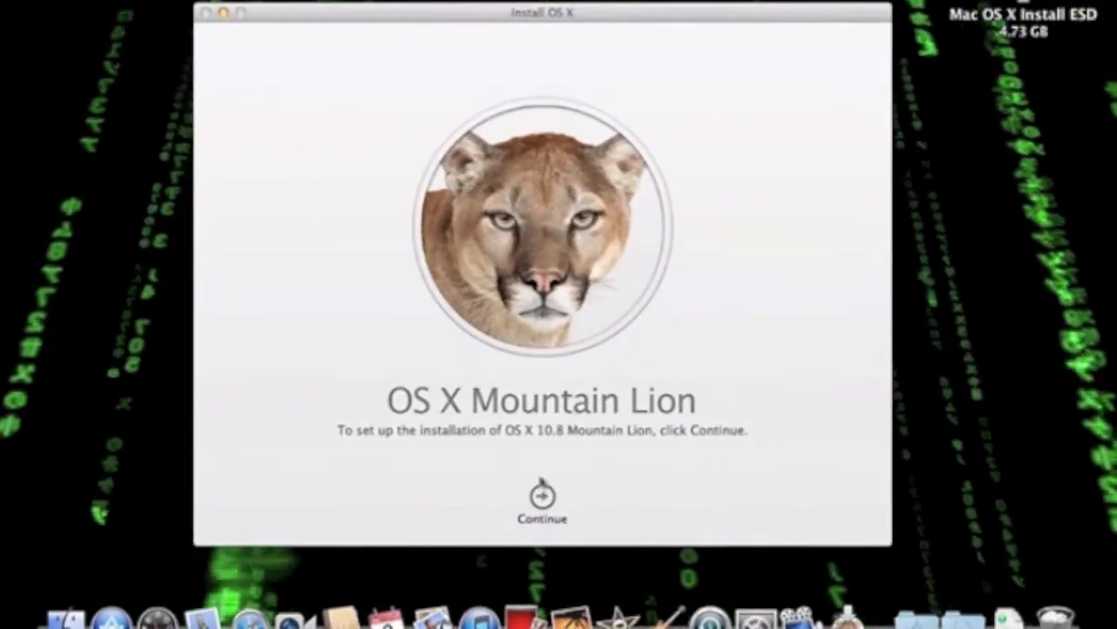
Agree to the license, choose Macintosh HD 2 as target, and authorise installation.
left_click(539, 495)
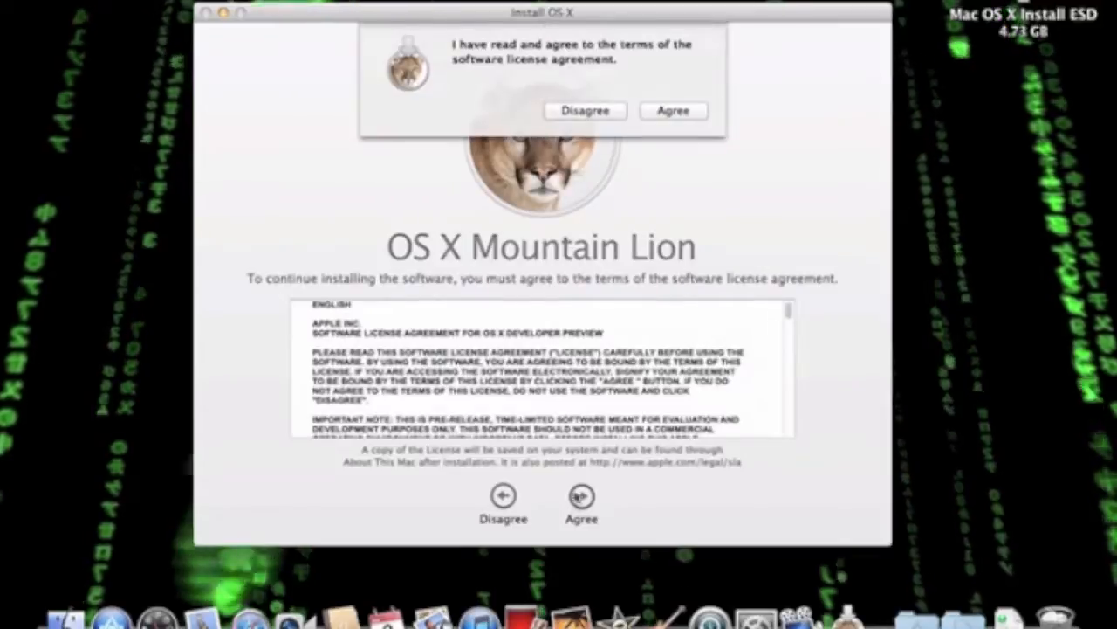
left_click(673, 110)
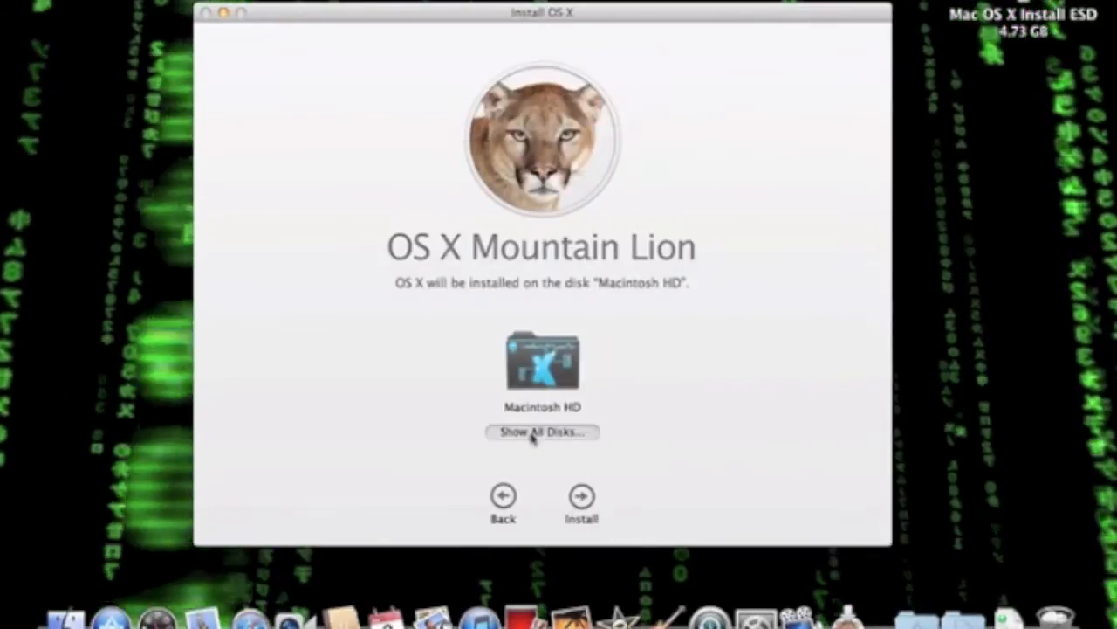
left_click(542, 432)
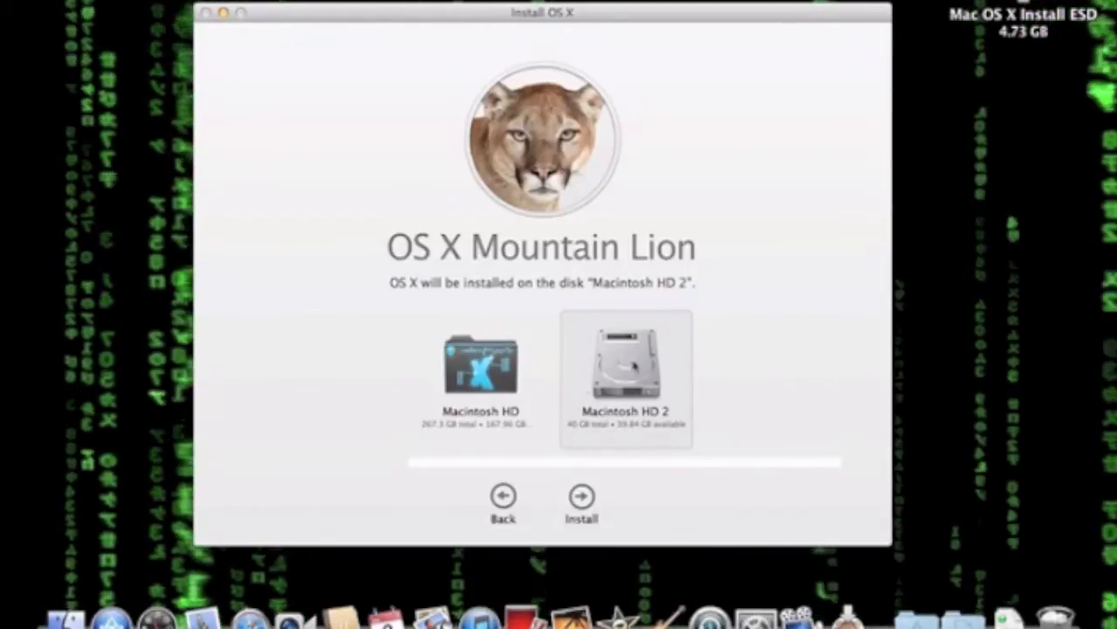
left_click(579, 498)
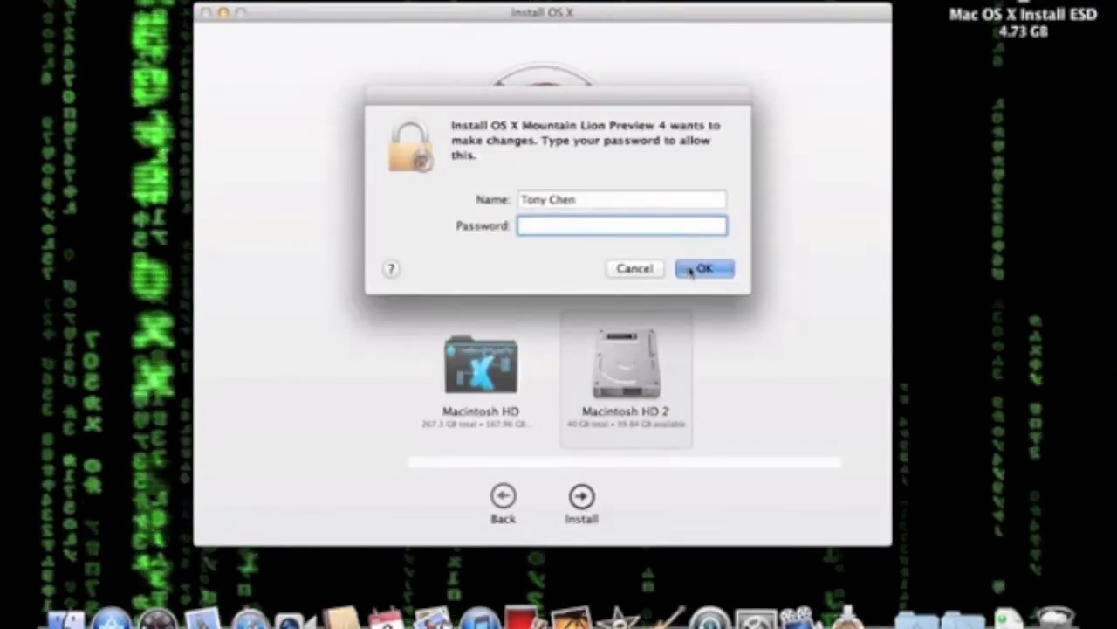
left_click(705, 268)
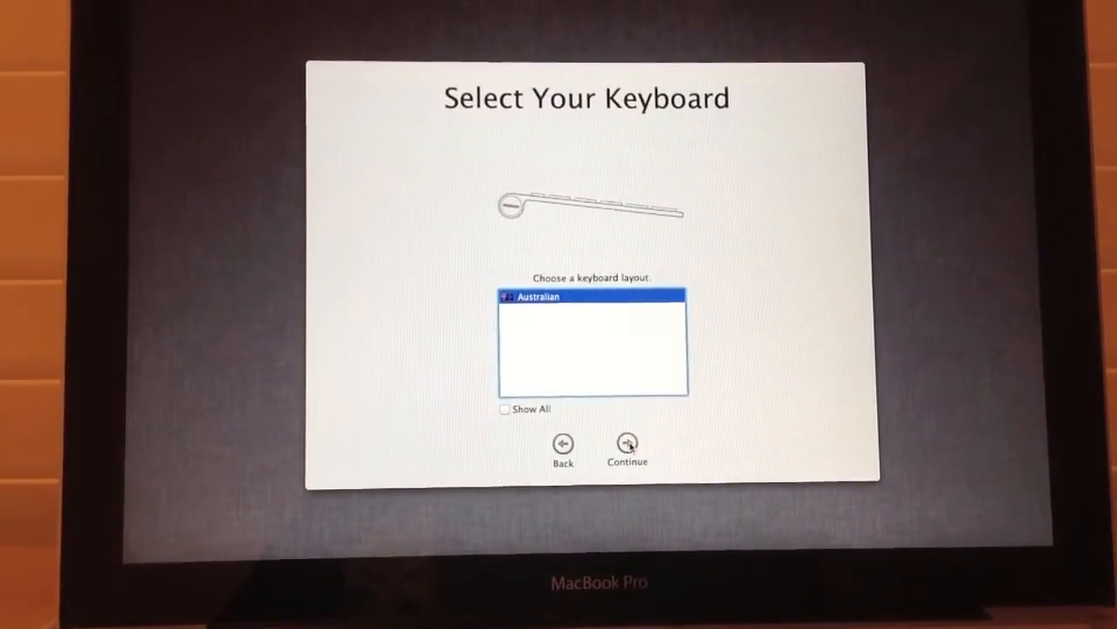
Keep the Australian keyboard layout and skip joining a Wi-Fi network.
left_click(625, 442)
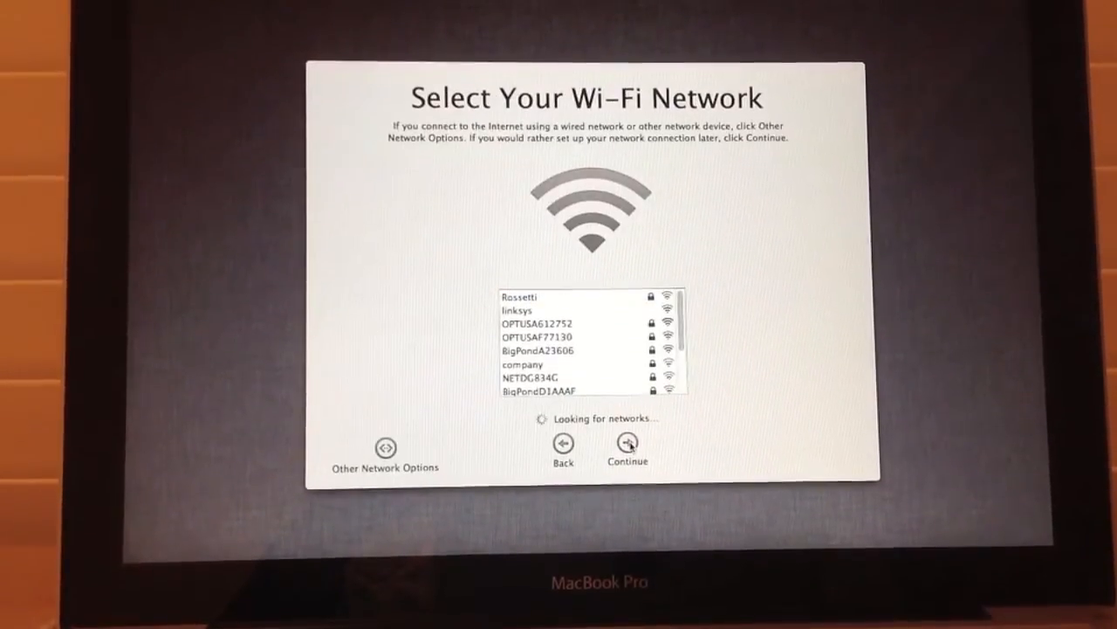
left_click(559, 325)
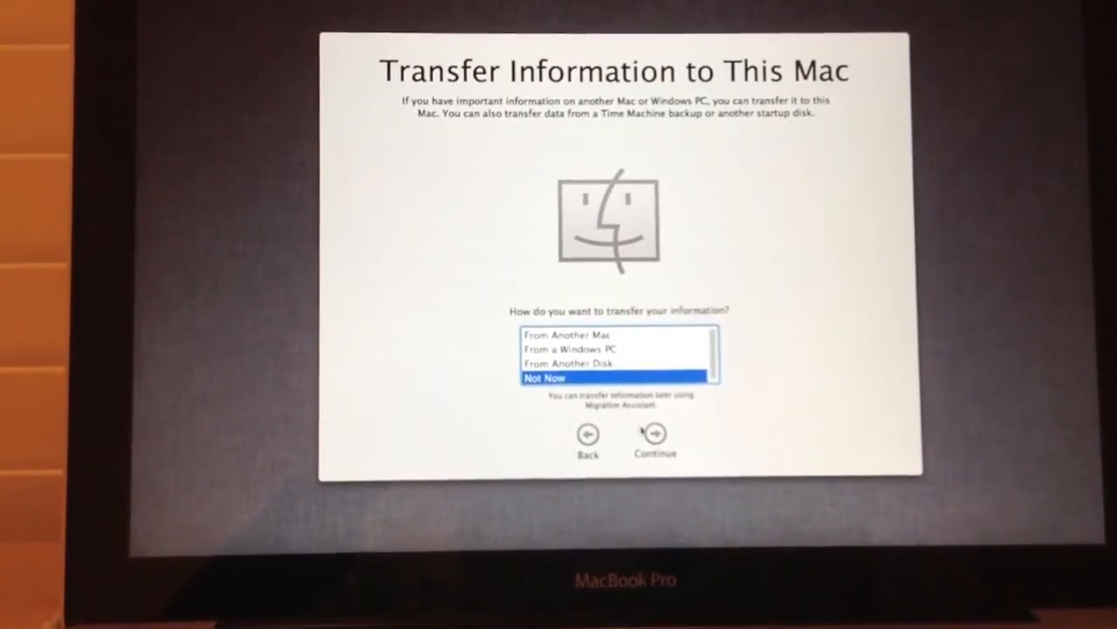
Skip transferring information from another Mac and enable Location Services.
left_click(658, 433)
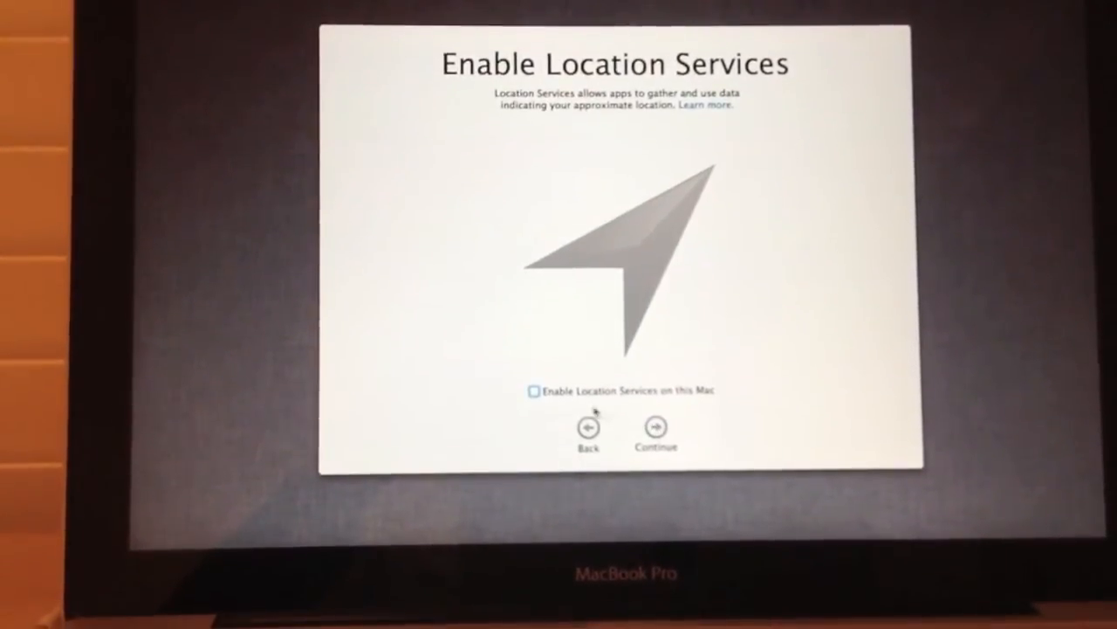
left_click(532, 389)
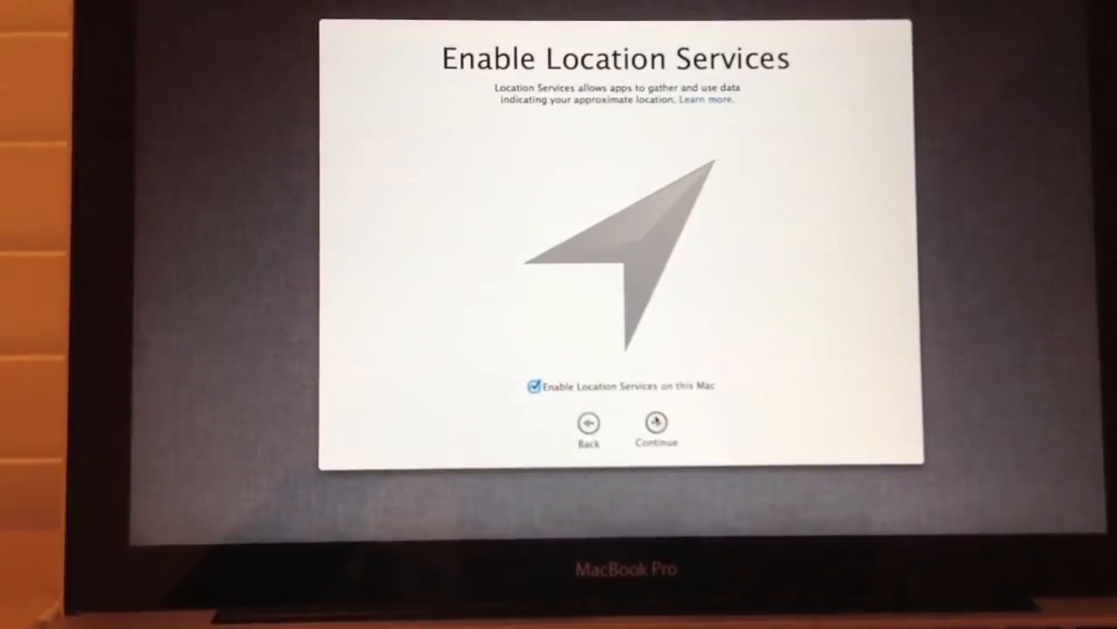
left_click(652, 422)
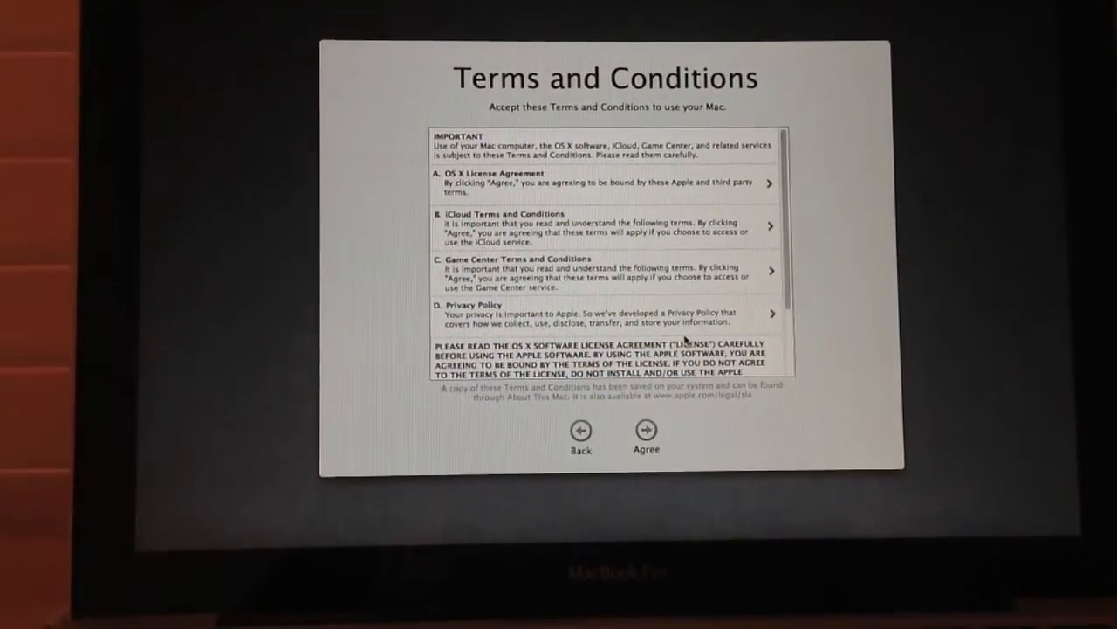
Agree to the terms, enable iCloud for contacts and calendars, and allow Find My Mac.
left_click(644, 428)
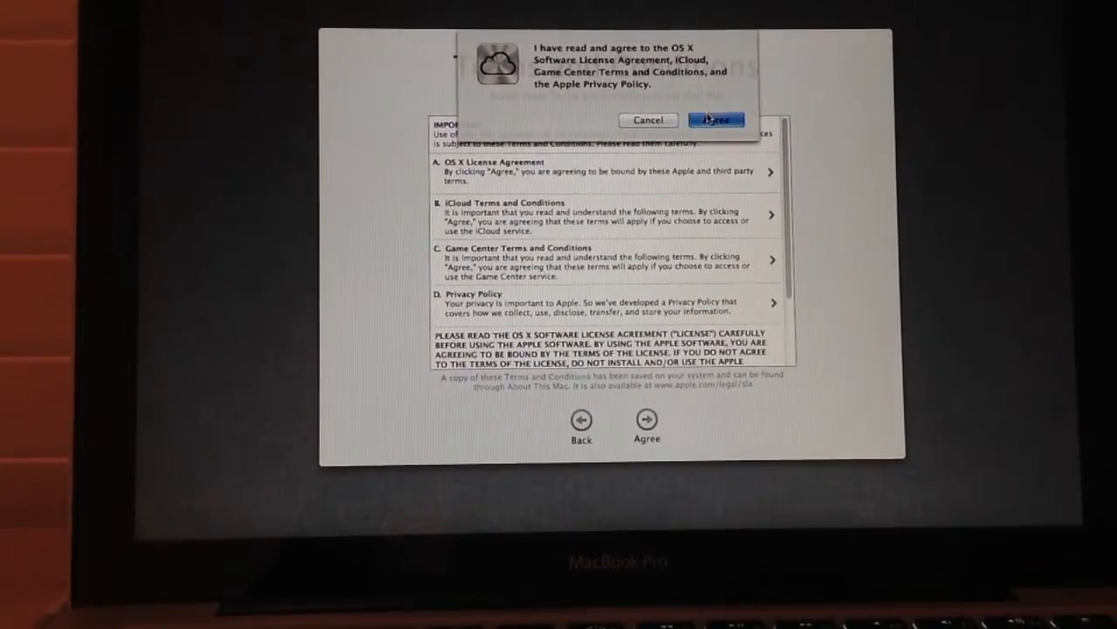
left_click(716, 119)
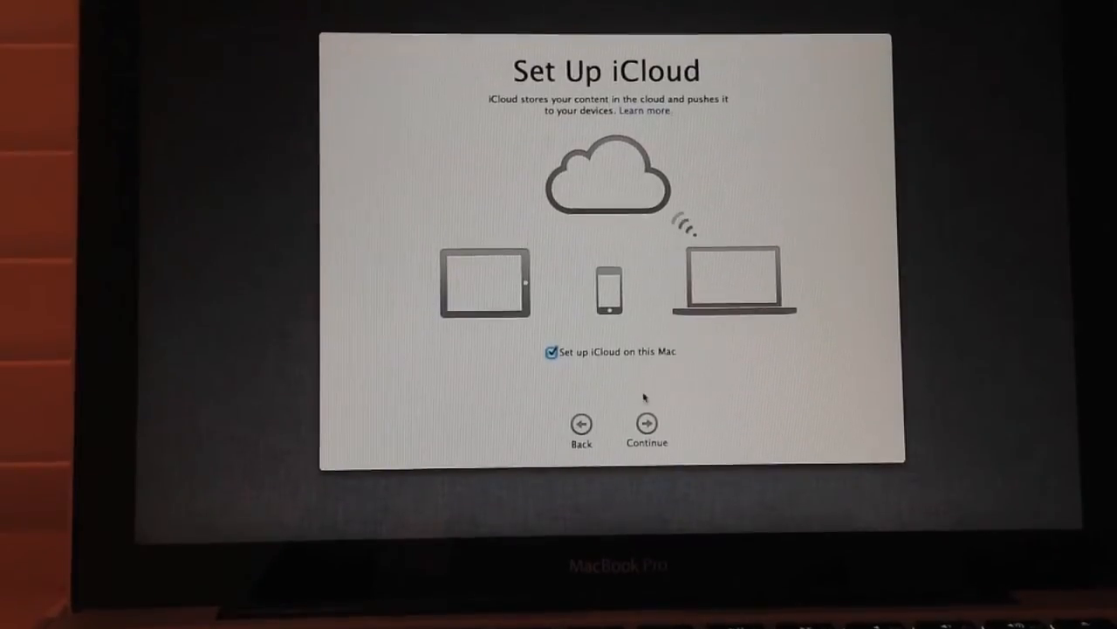
left_click(643, 421)
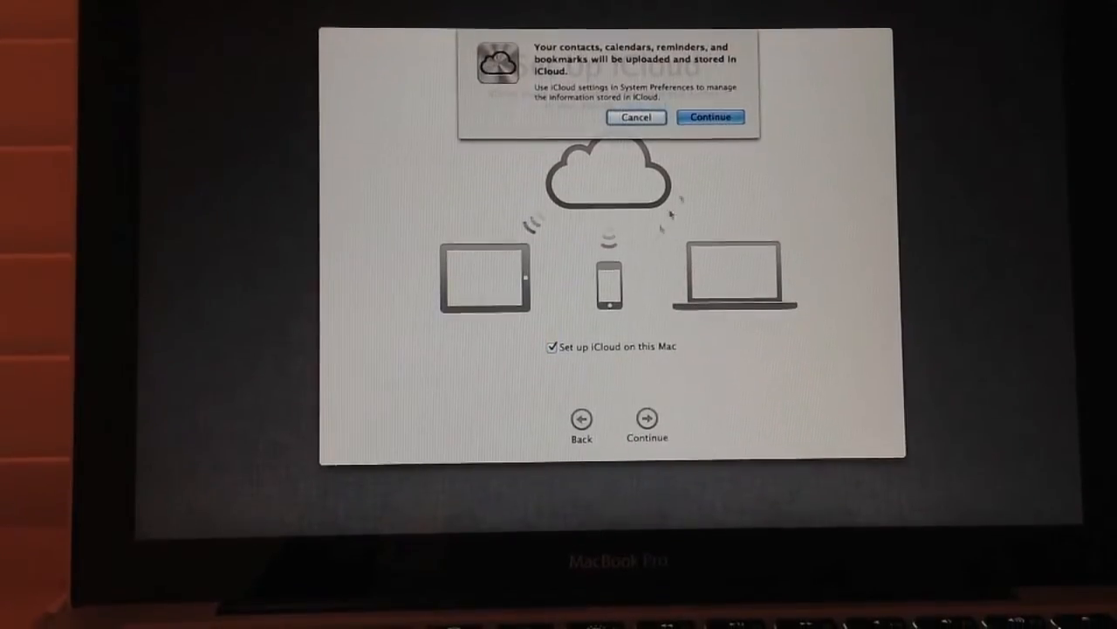
left_click(713, 118)
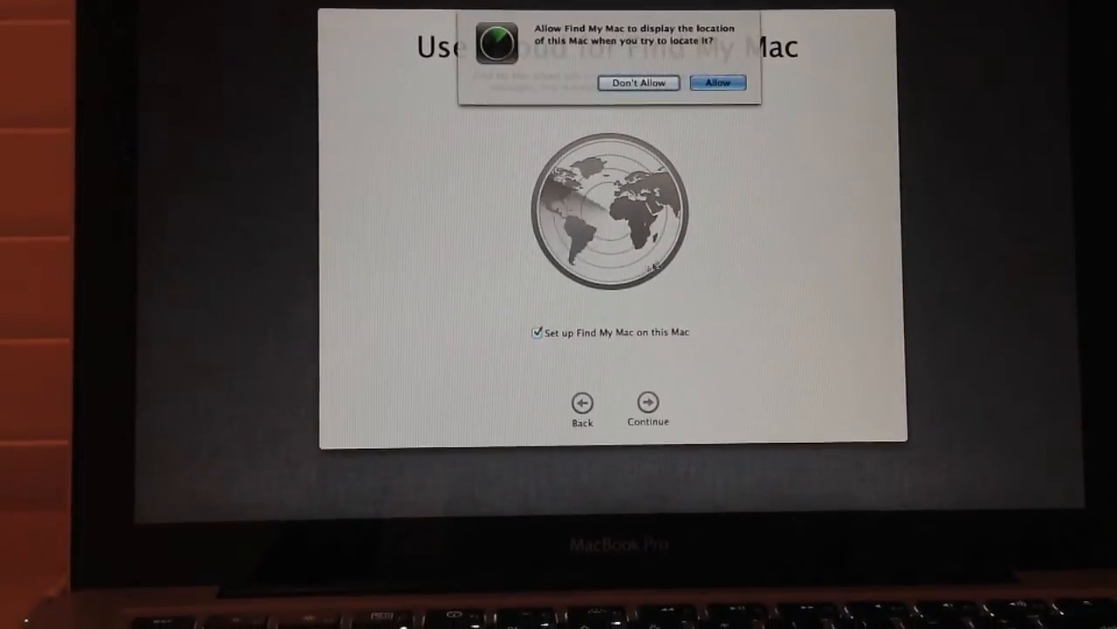
left_click(720, 82)
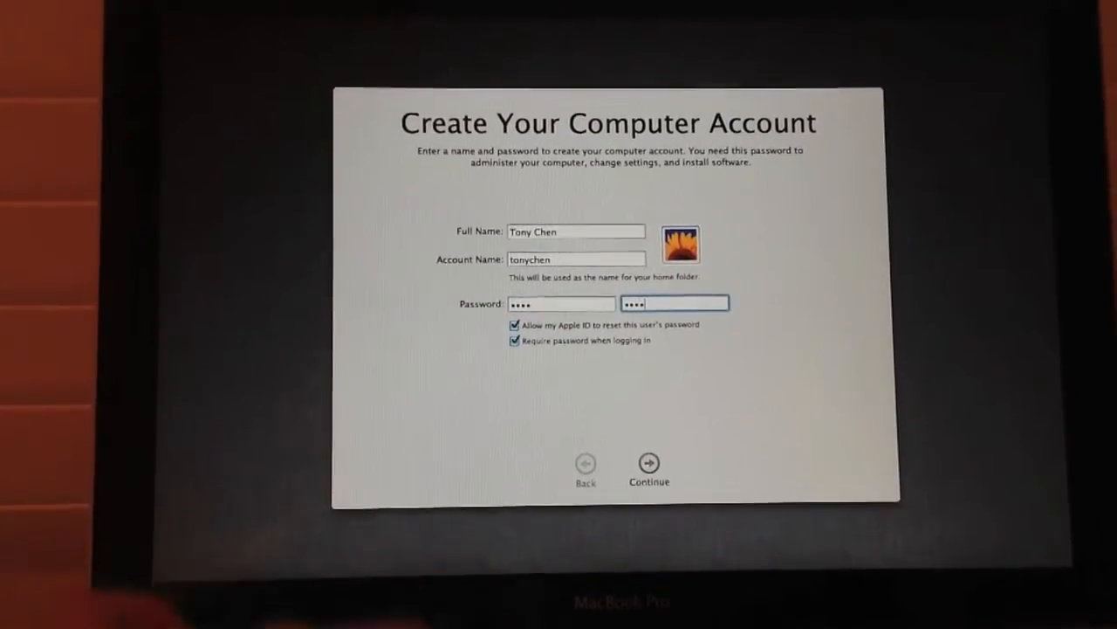
Create the computer account, keeping Apple ID reset and login password options ticked.
left_click(646, 463)
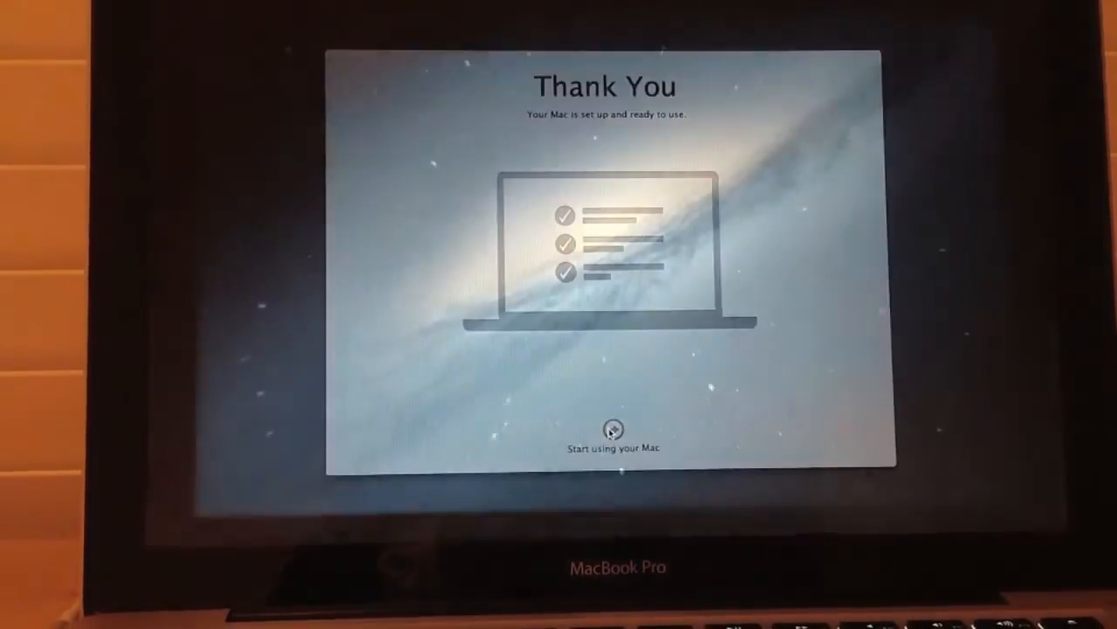
Choose Start using your Mac to close Setup Assistant and reach the desktop.
left_click(613, 432)
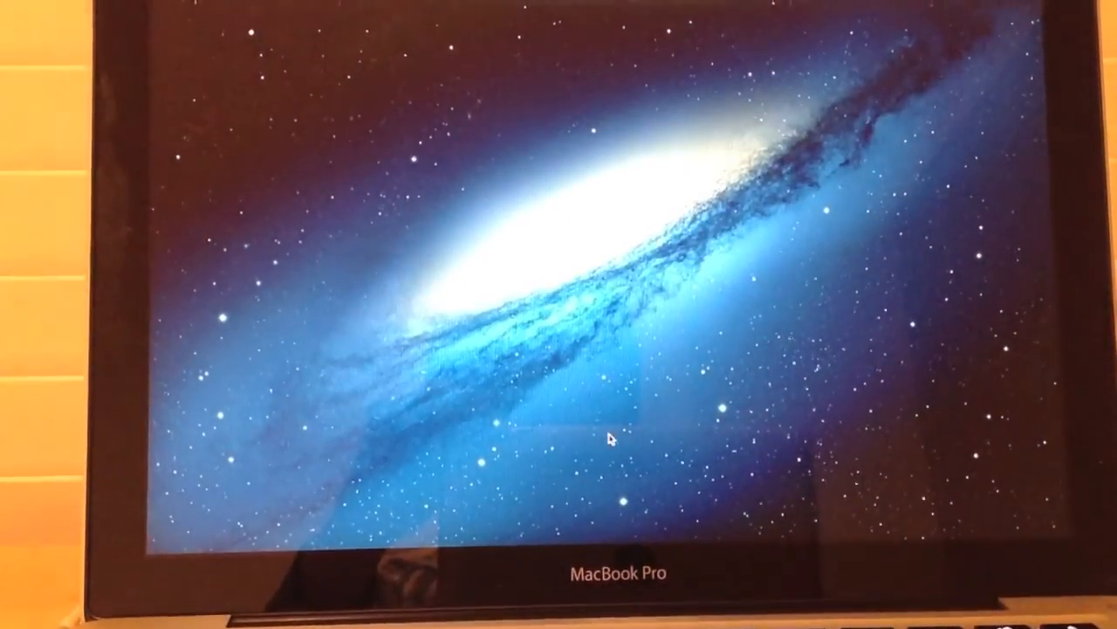